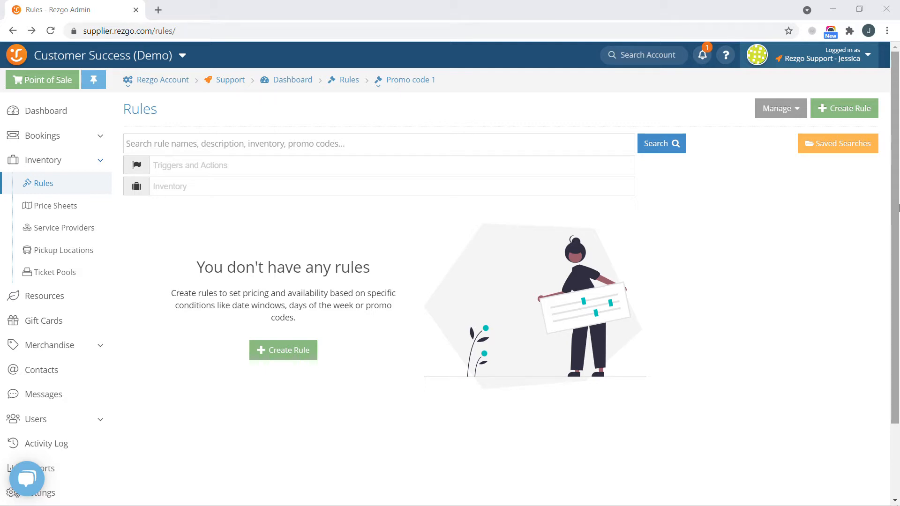
mouse_move(632, 175)
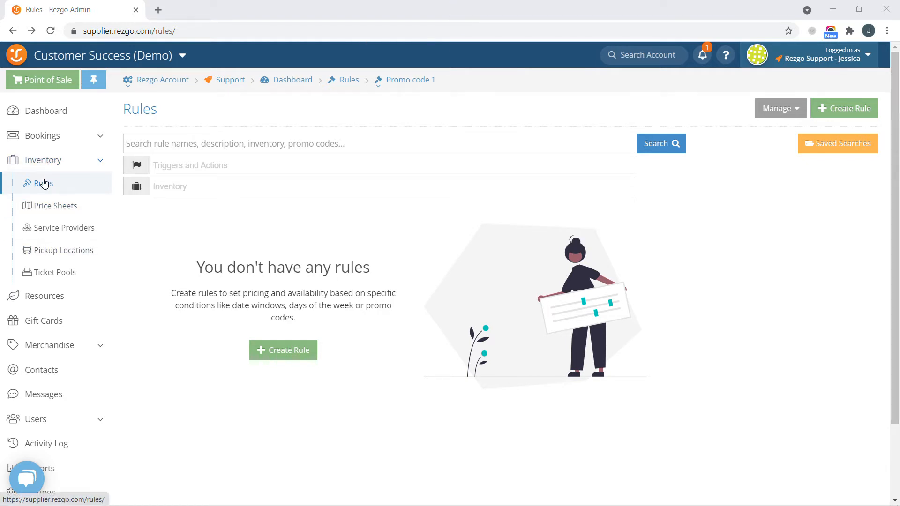
mouse_move(366, 343)
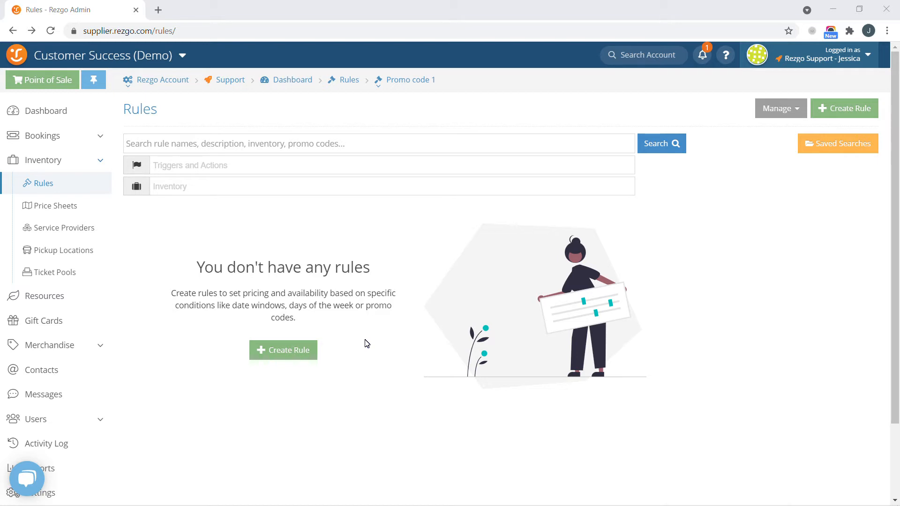
mouse_move(289, 350)
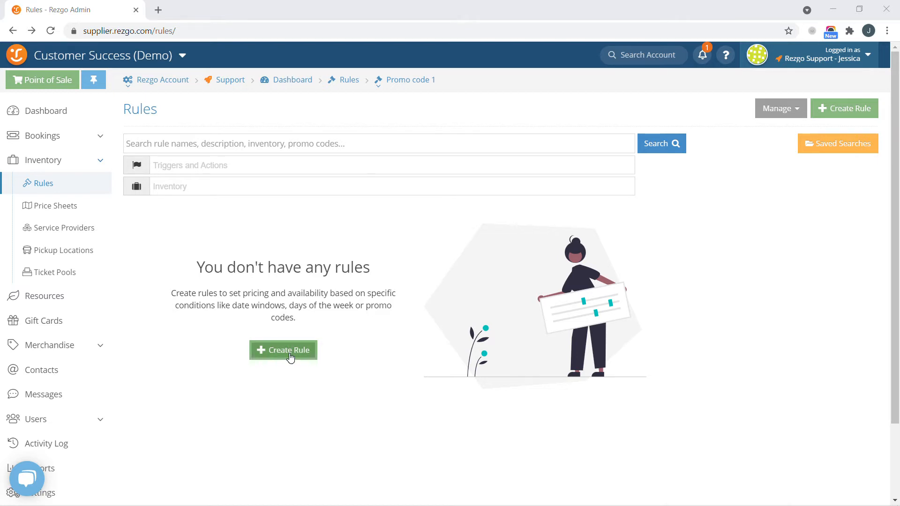
- Create a rule named 'Promo code 1' with description '10% discount'
click(283, 350)
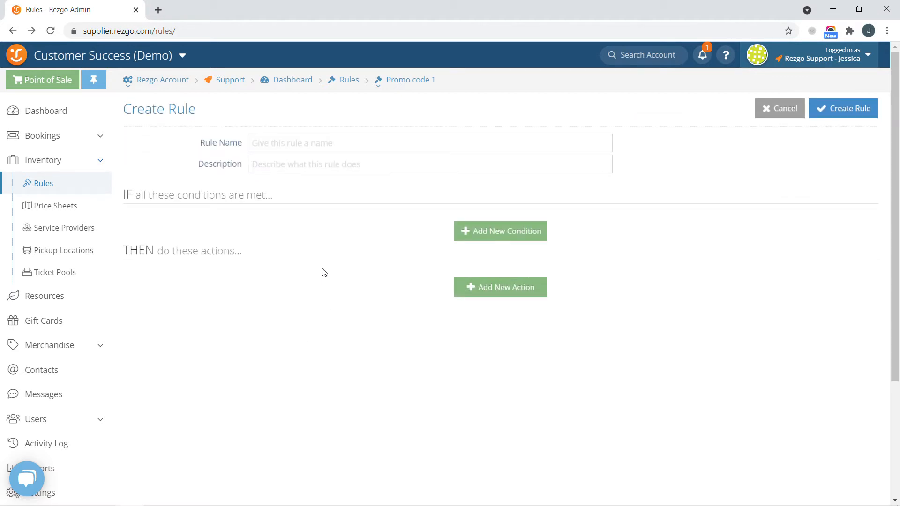
click(430, 142)
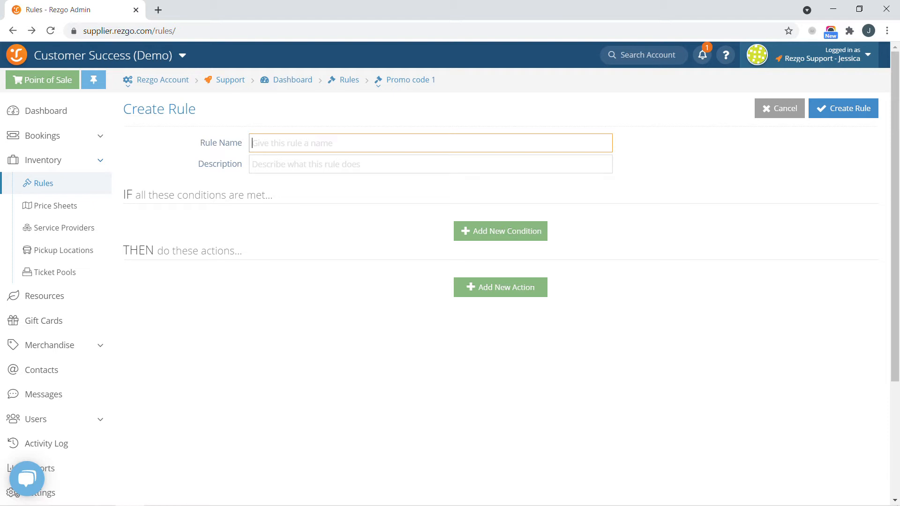
text(Promo code 1)
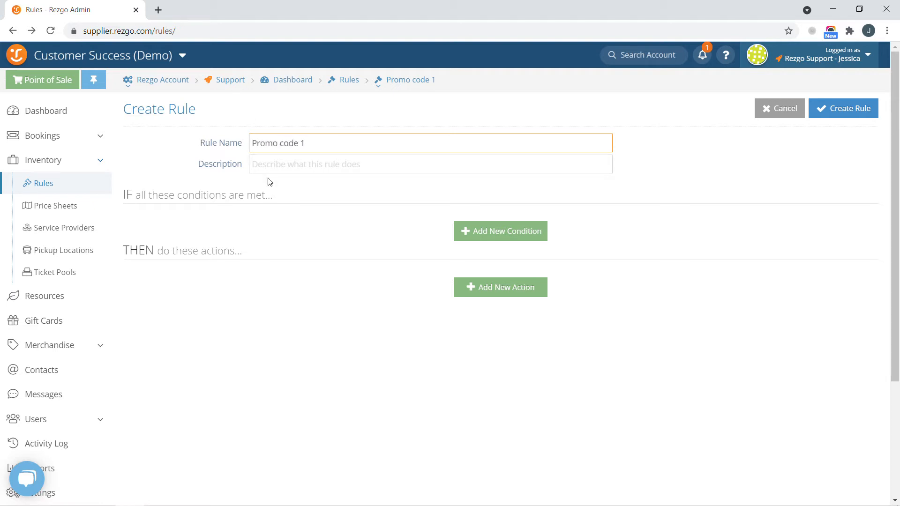
click(429, 164)
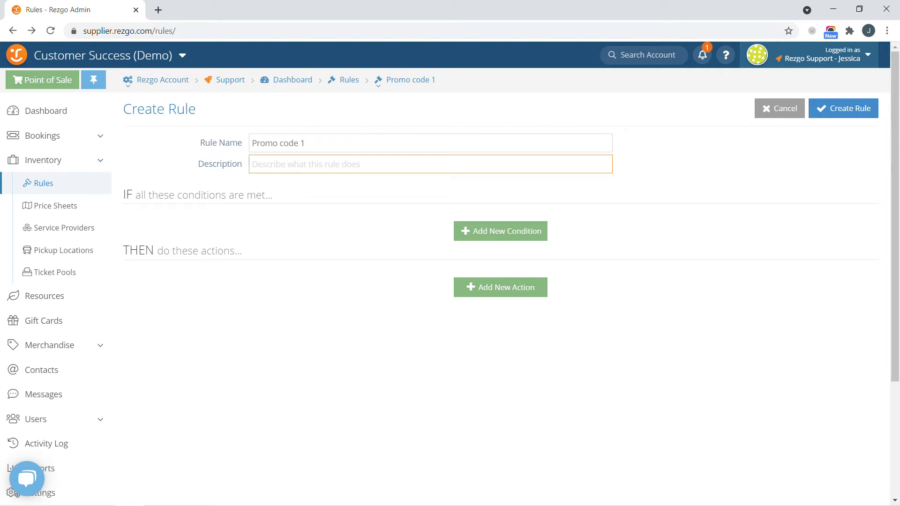
text(10%)
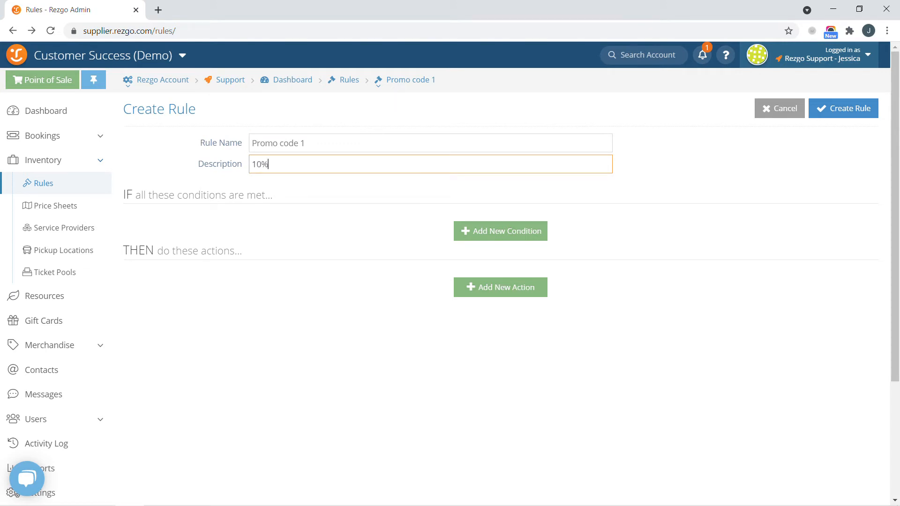
text(disc)
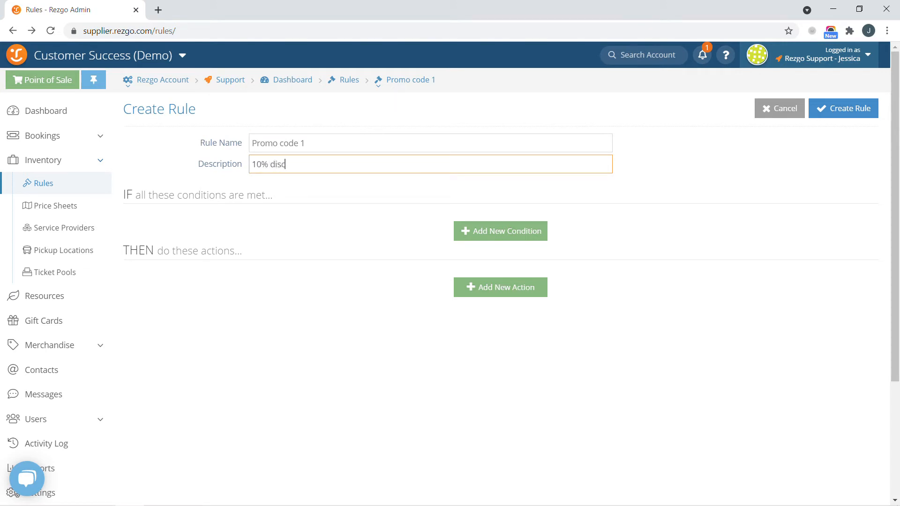
text(ount)
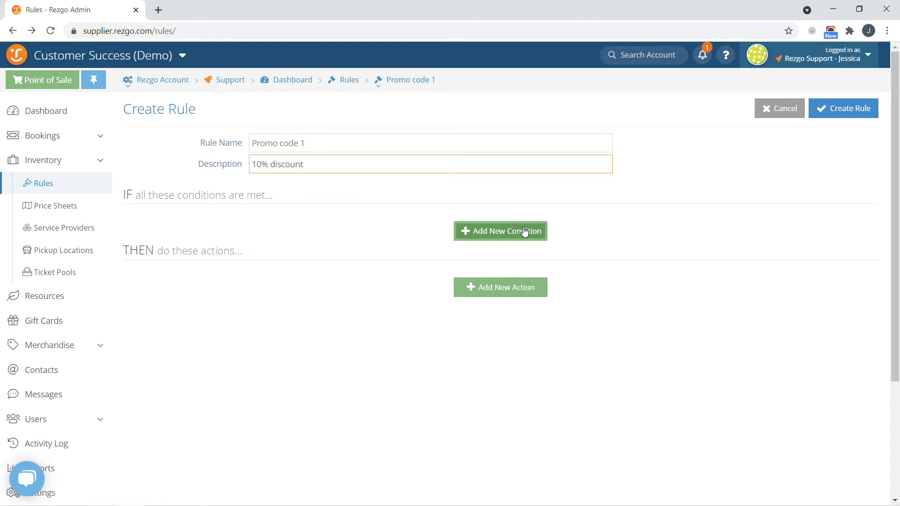
- Bring up the list of condition types for the new rule
click(499, 230)
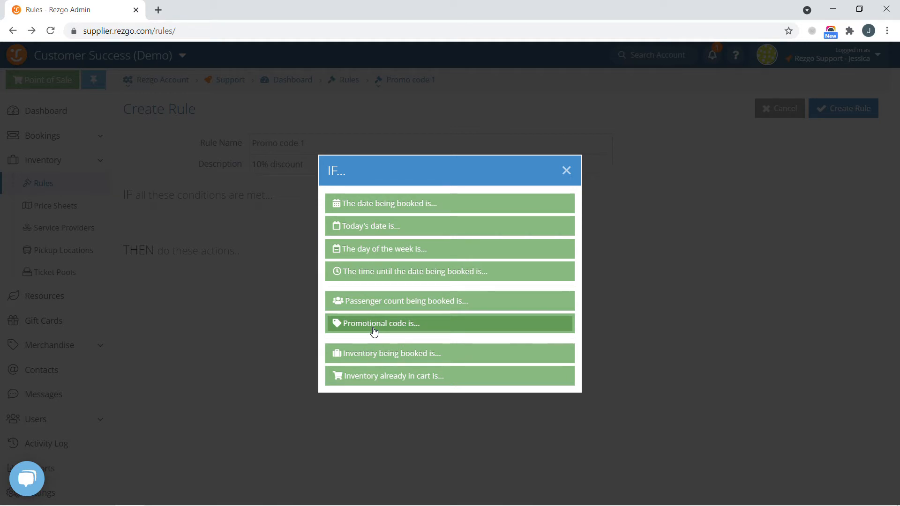
mouse_move(378, 353)
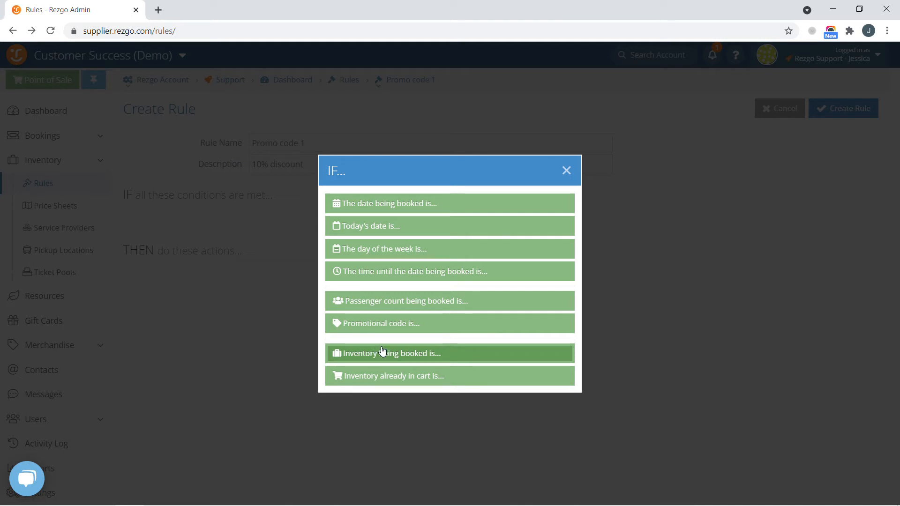
mouse_move(381, 353)
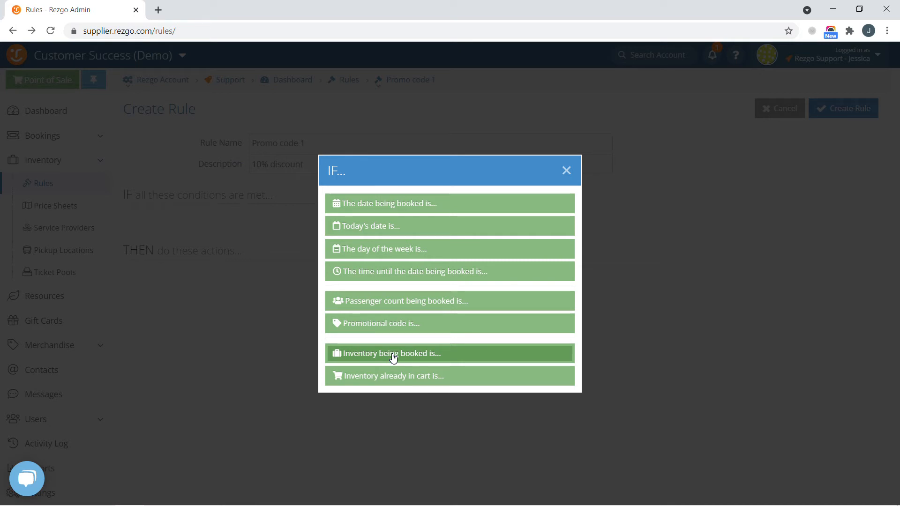
mouse_move(392, 350)
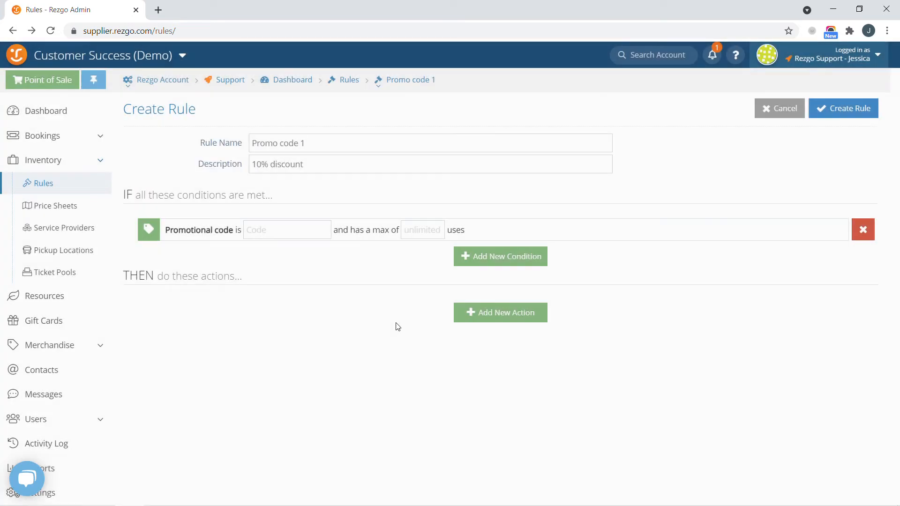
- Set the promotional code condition to Promo1 and bring up the action choices
text(Promo1)
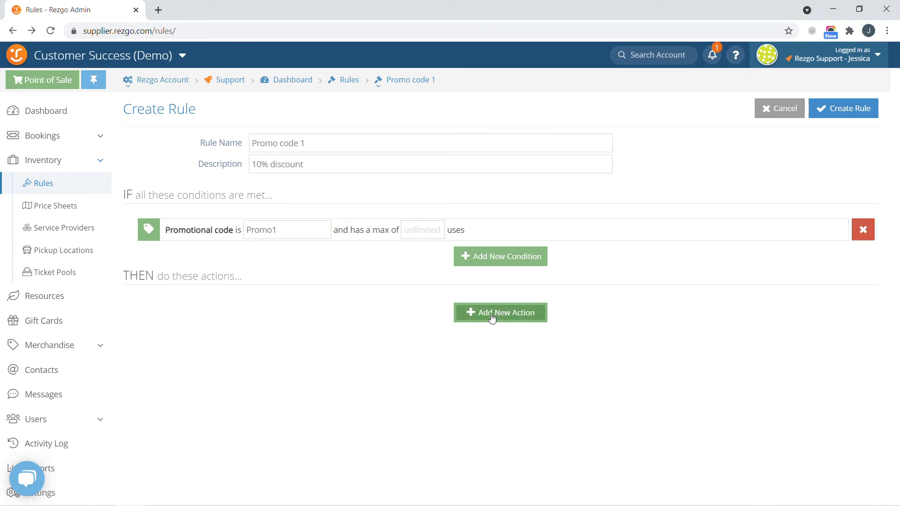
click(500, 312)
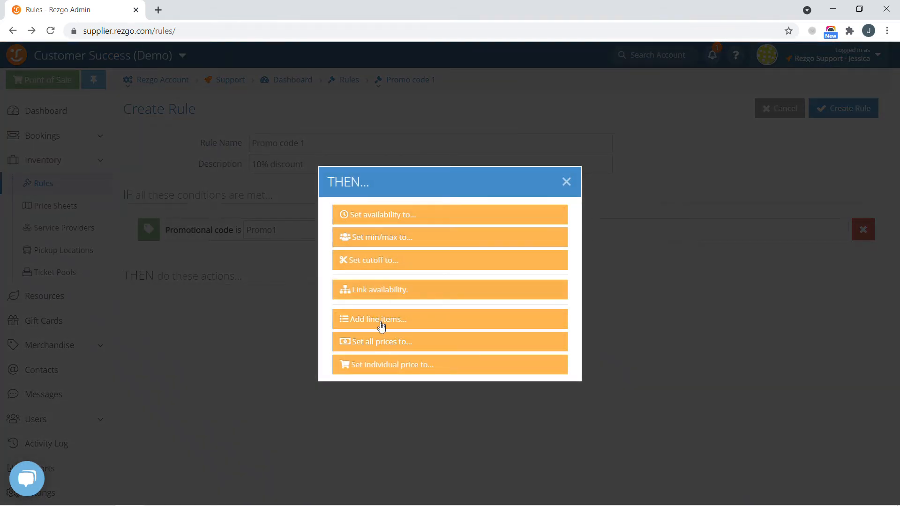
mouse_move(372, 341)
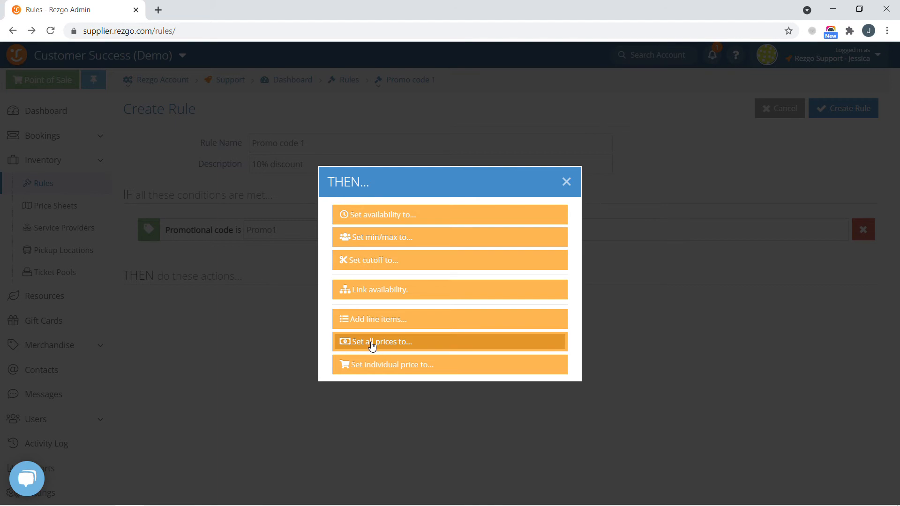
- Add an action that decreases all price points by 10%
click(376, 341)
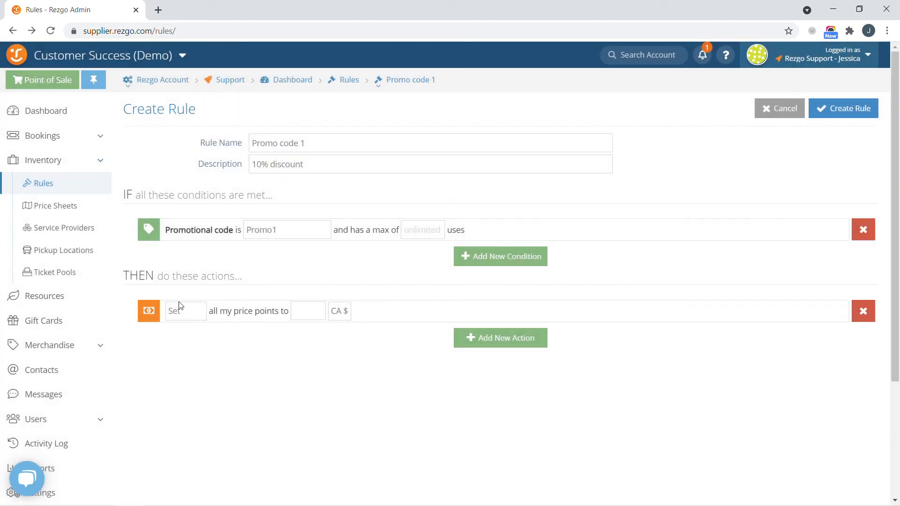
click(185, 310)
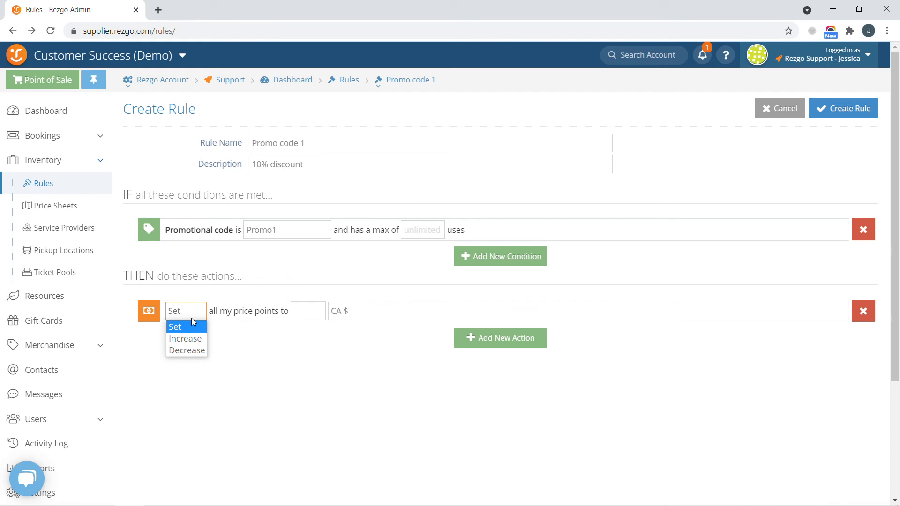
click(186, 350)
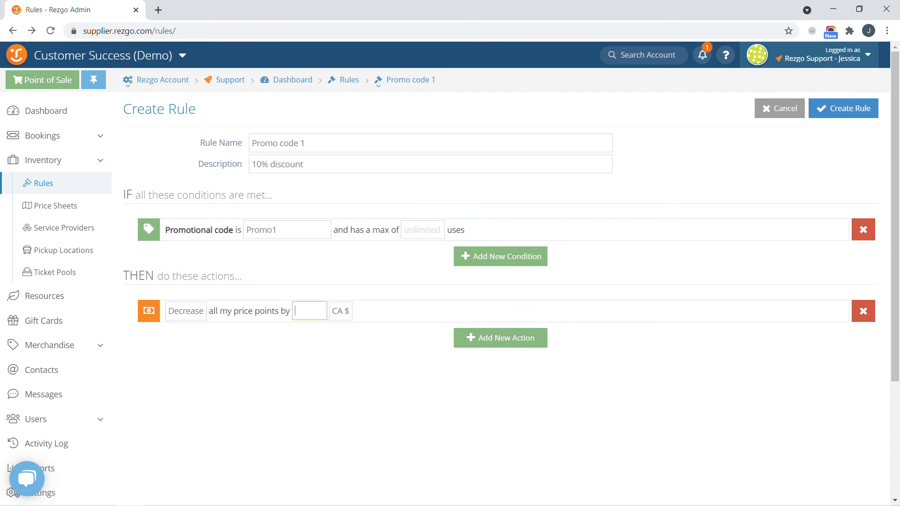
text(10)
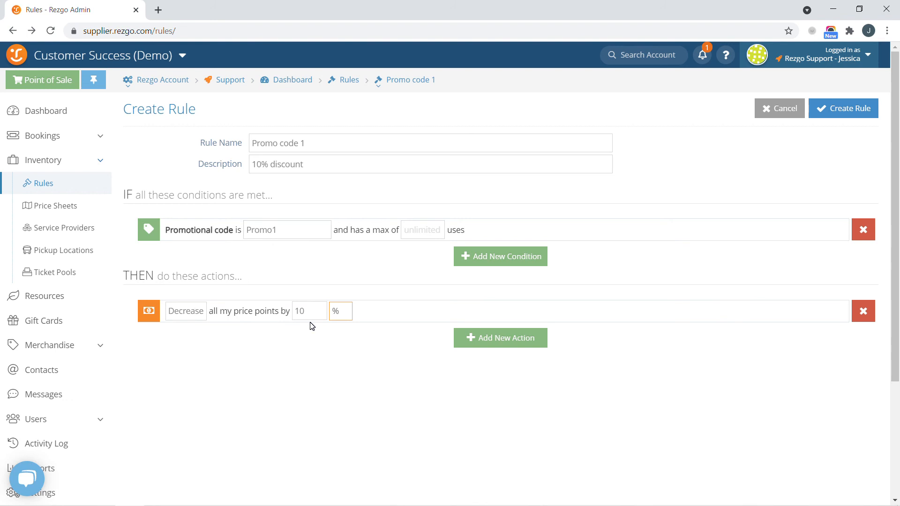
mouse_move(859, 107)
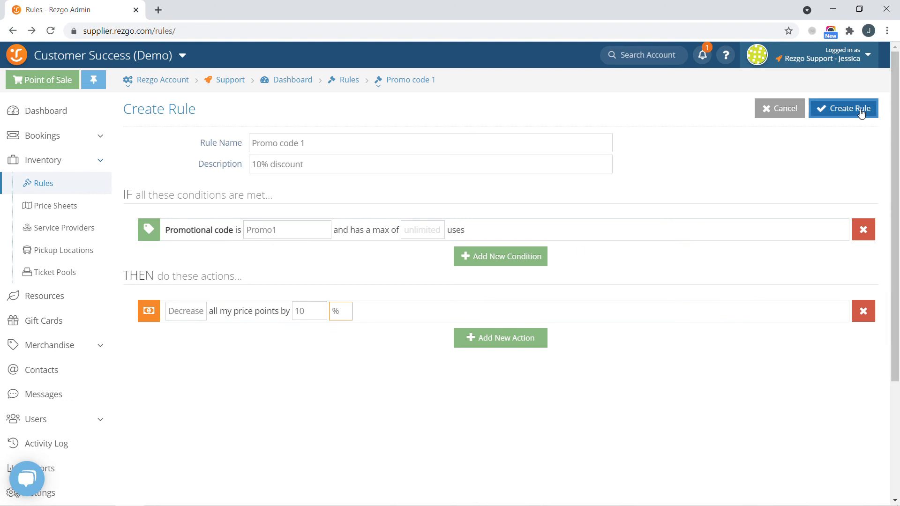
- Save the rule and return to the Rules list showing Promo code 1
click(843, 109)
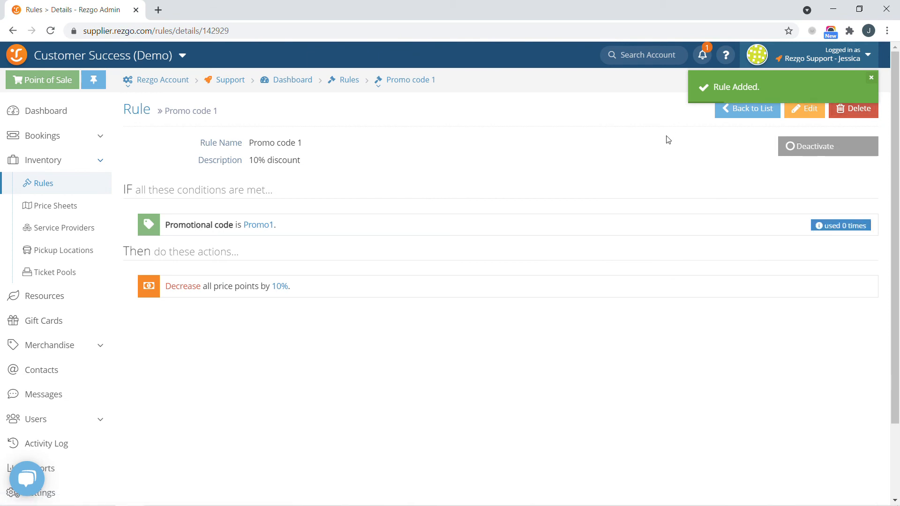
mouse_move(852, 107)
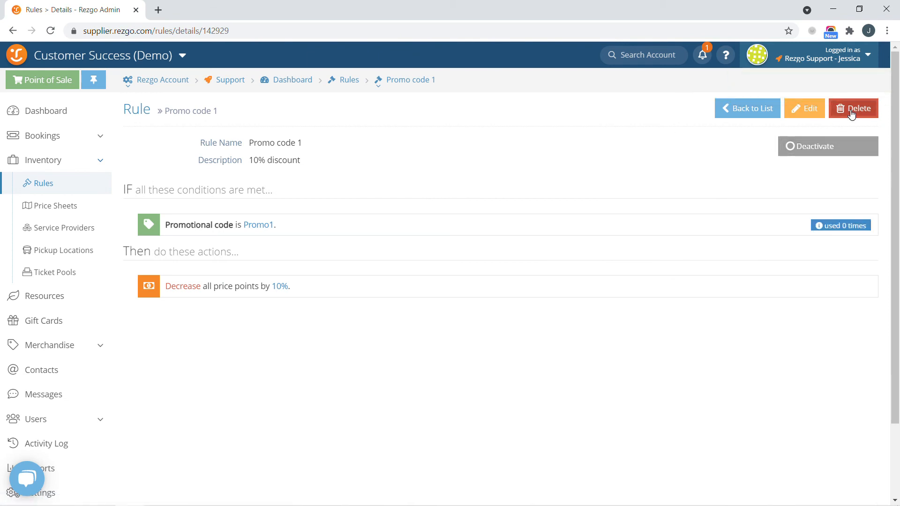
click(748, 107)
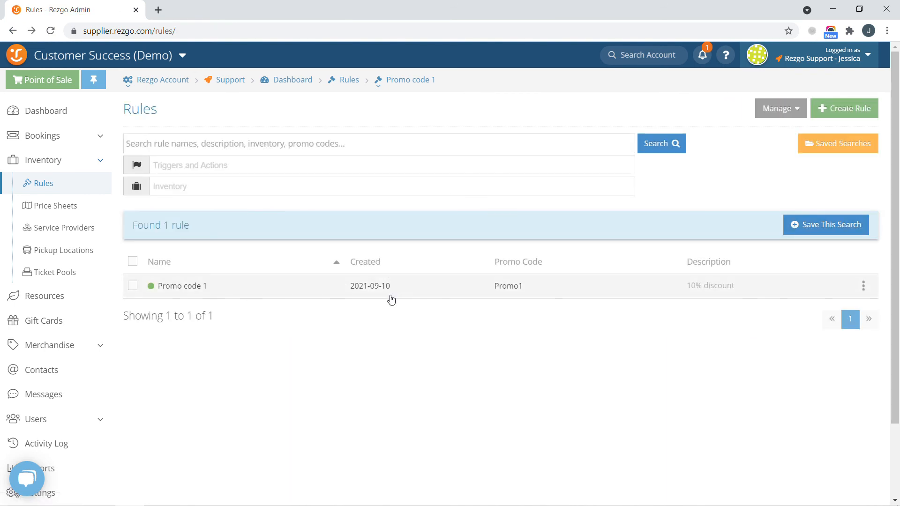
mouse_move(377, 298)
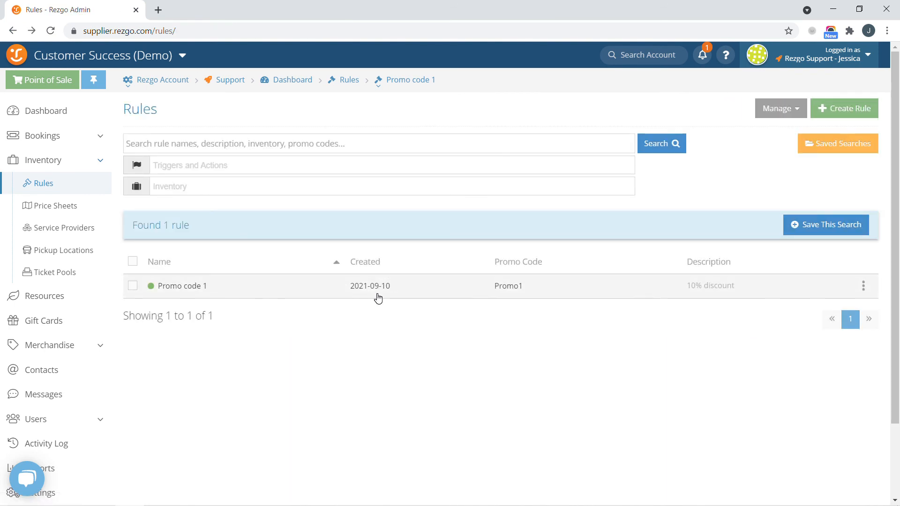